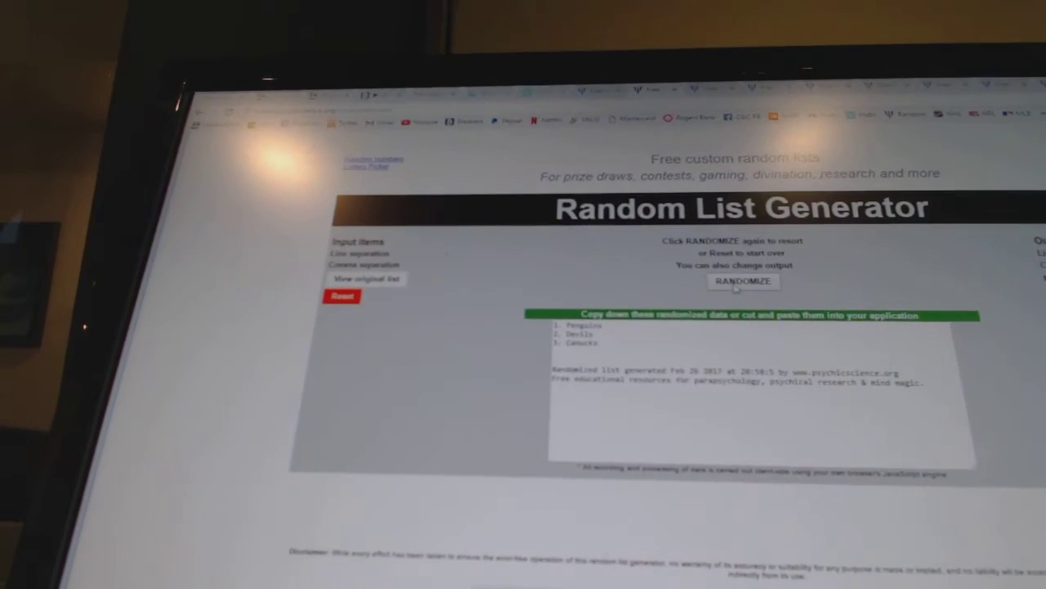
Step: Randomize each card's team list in turn, including the four-team and six-team lists
click(740, 281)
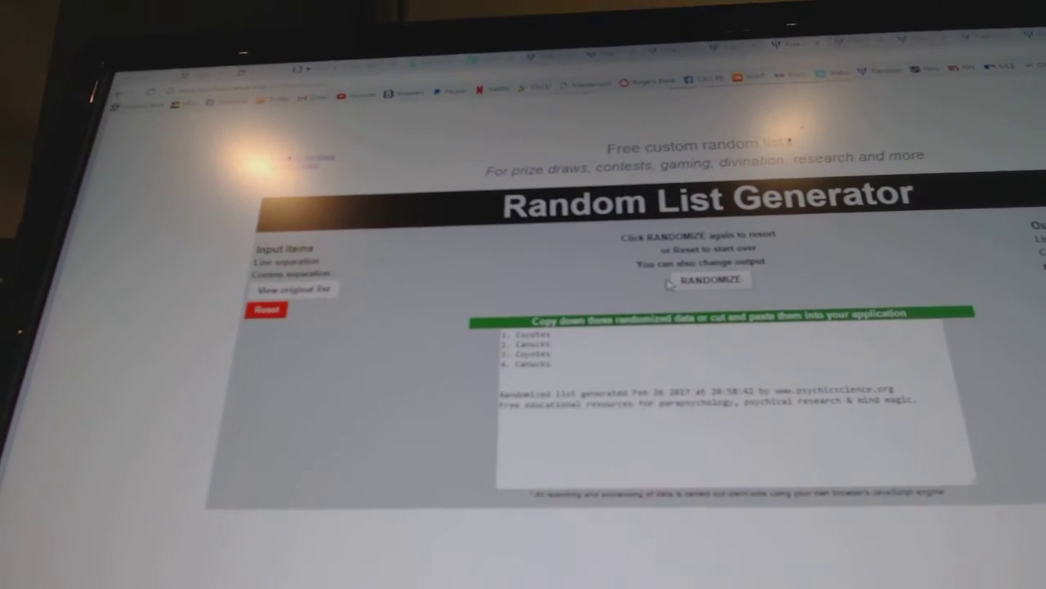
click(706, 280)
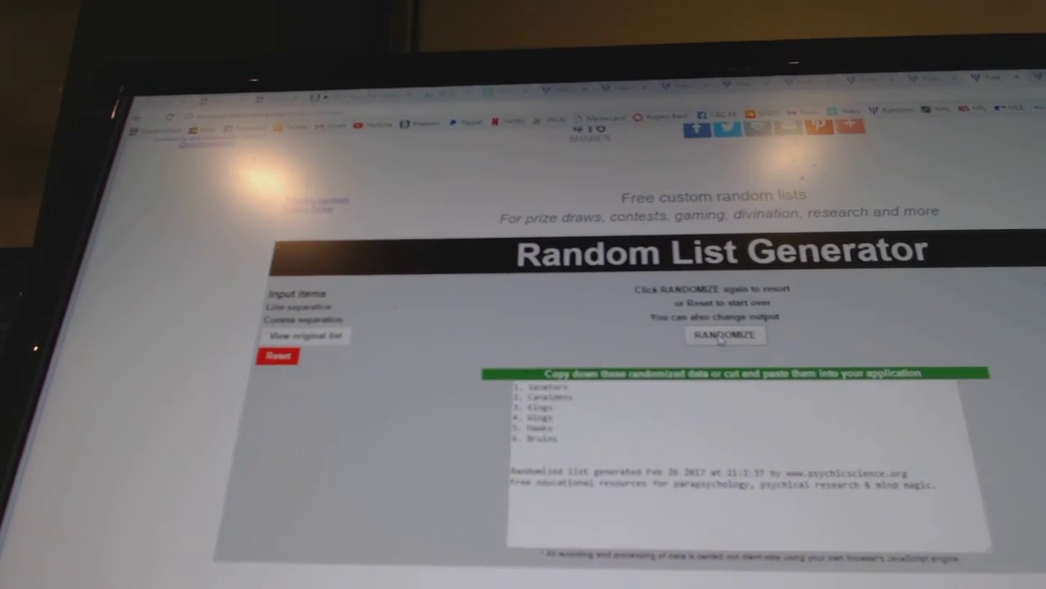
click(726, 335)
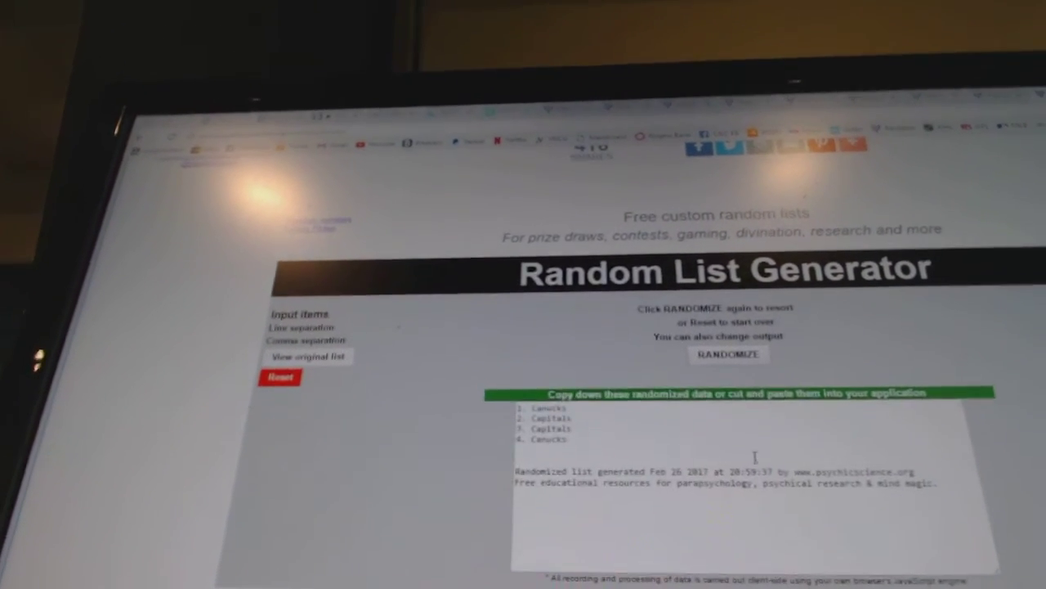
click(729, 355)
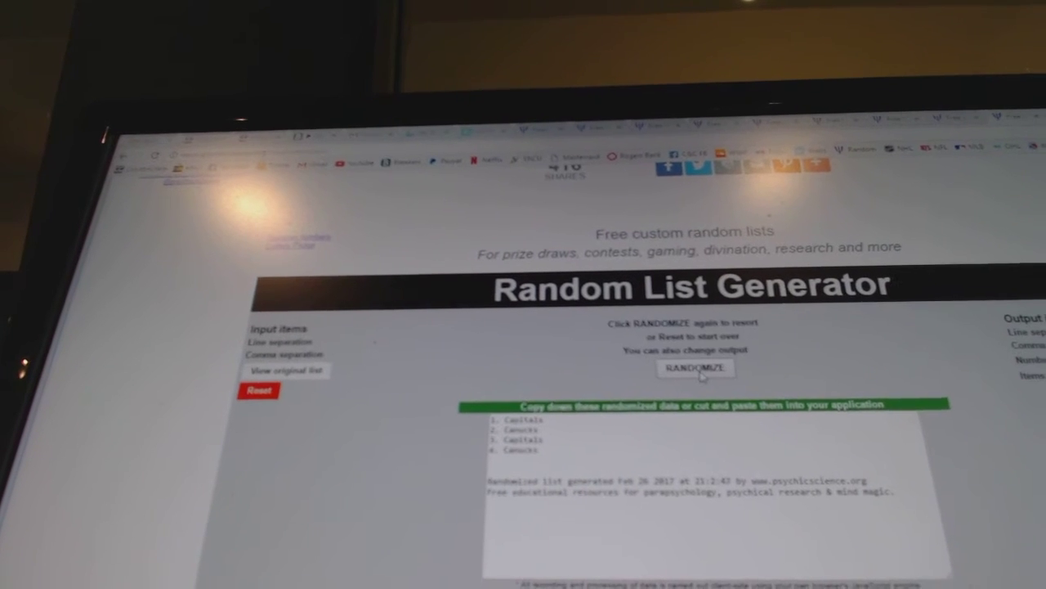
click(693, 368)
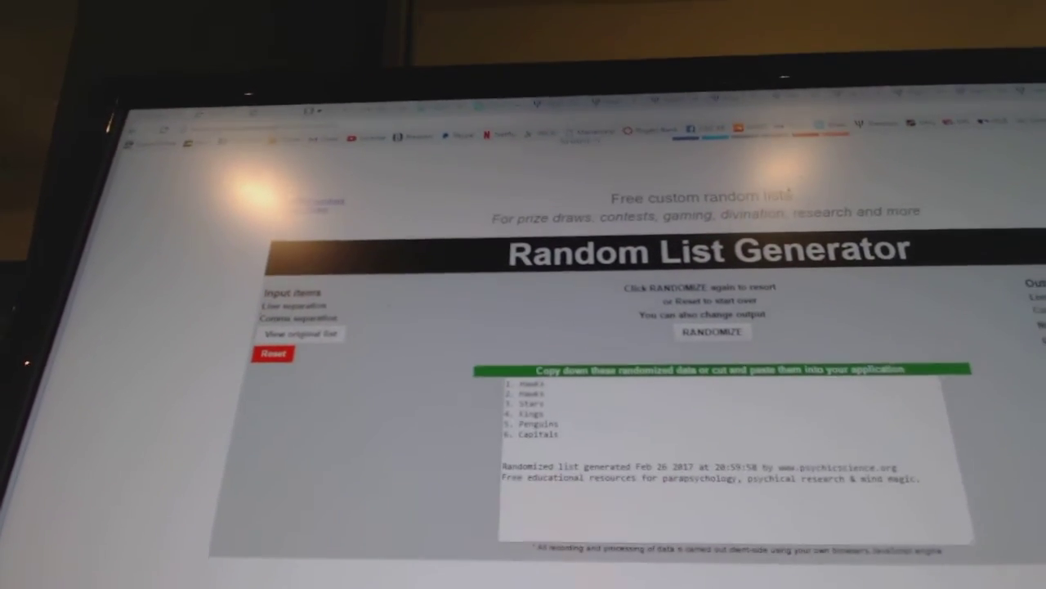
click(712, 332)
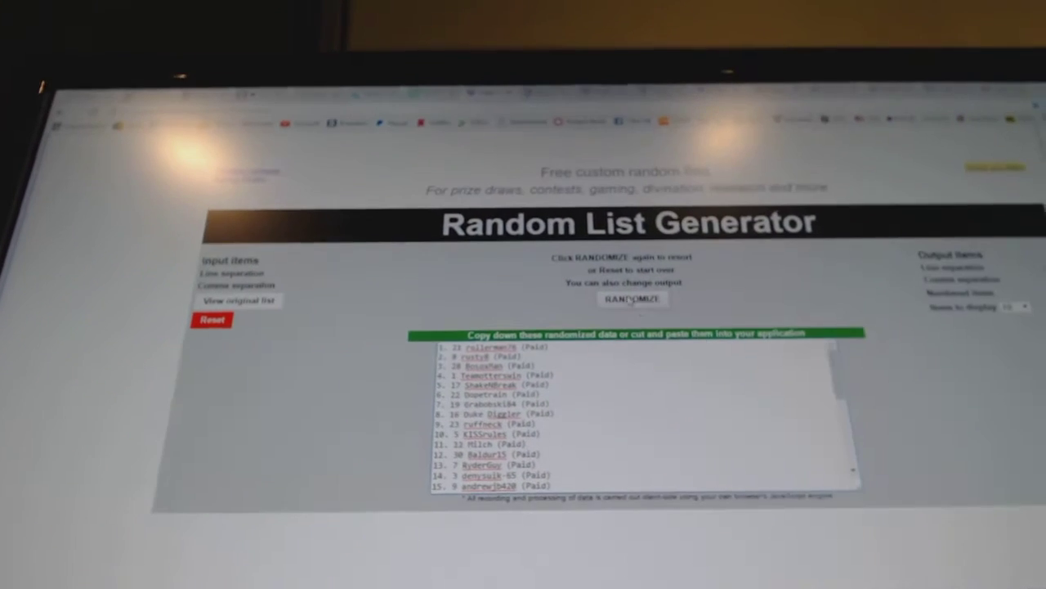
Step: Reshuffle the paid participant list twice to fix the final prize order
click(631, 299)
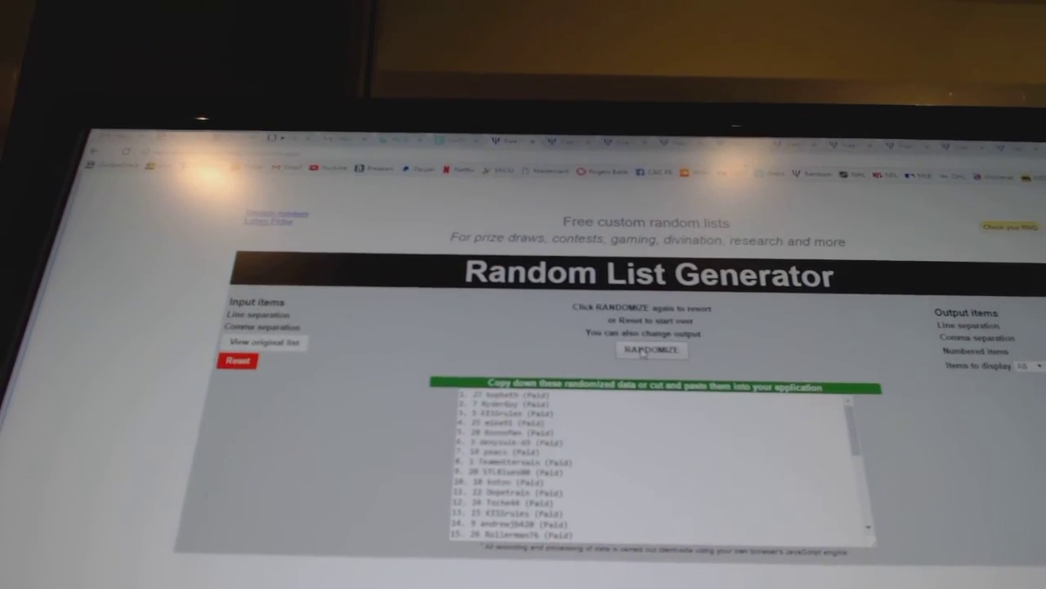
click(651, 350)
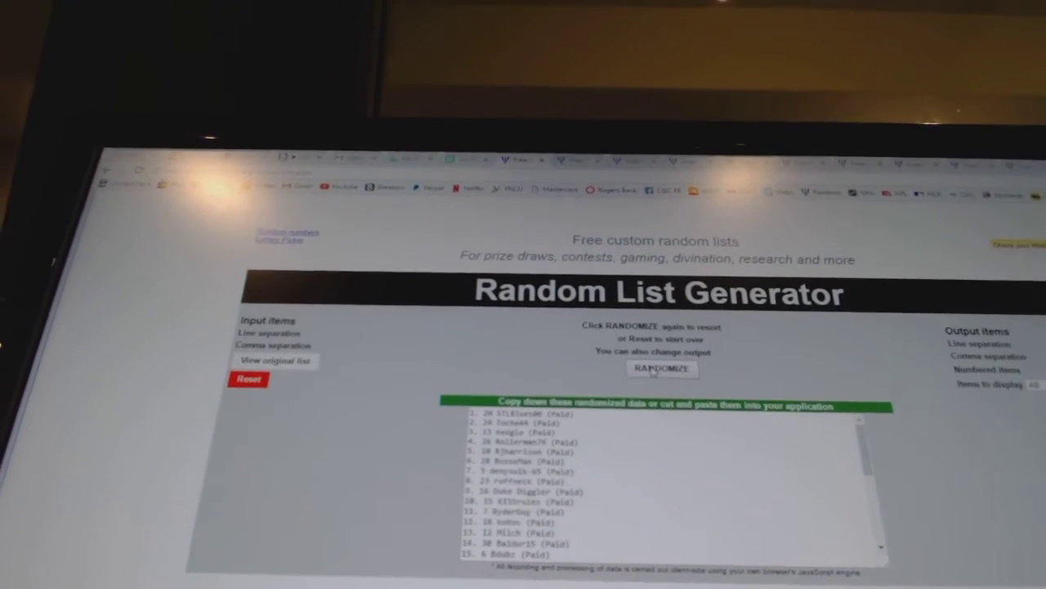